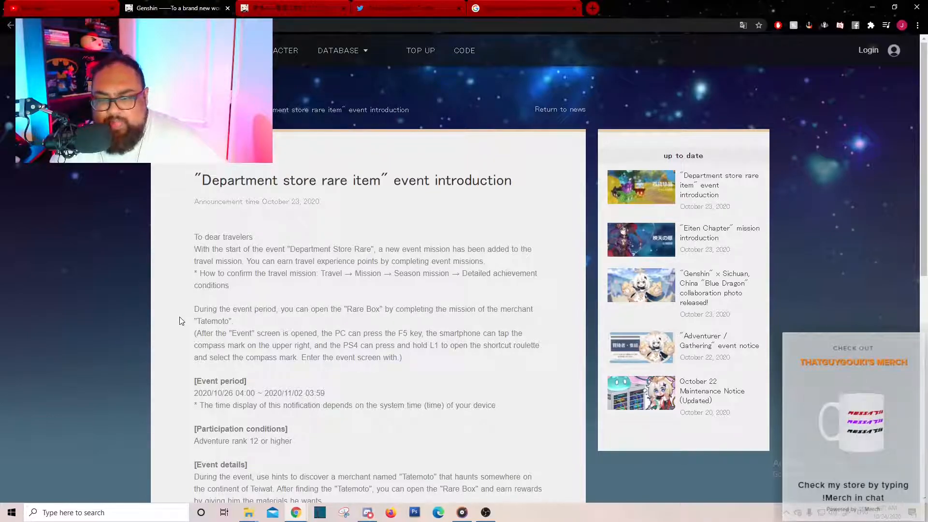
Step: Scroll through the Eiten Chapter mission introduction article on the Genshin Impact site
{"action": "scroll", "scroll_direction": "down", "scroll_amount": 3}
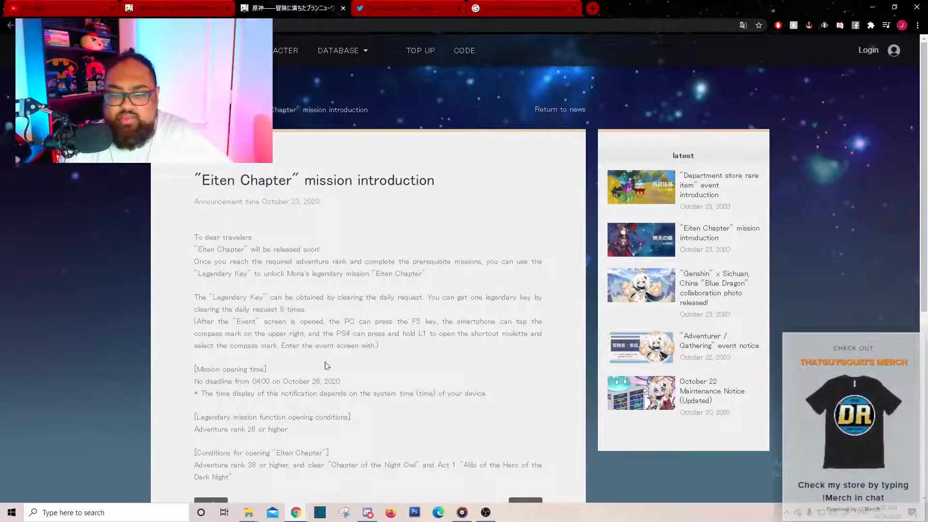
{"action": "left_click_drag", "start_coordinate": [304, 416], "coordinate": [350, 417]}
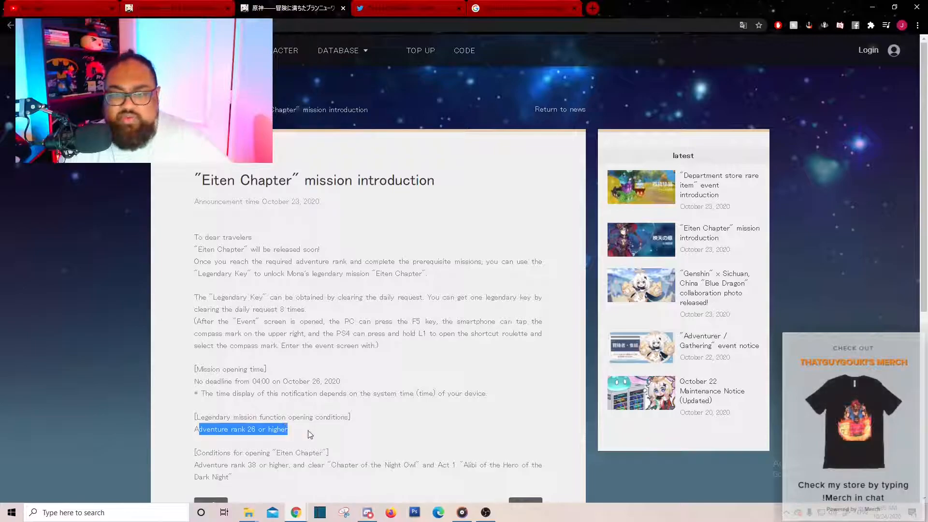
{"action": "left_click", "coordinate": [453, 284]}
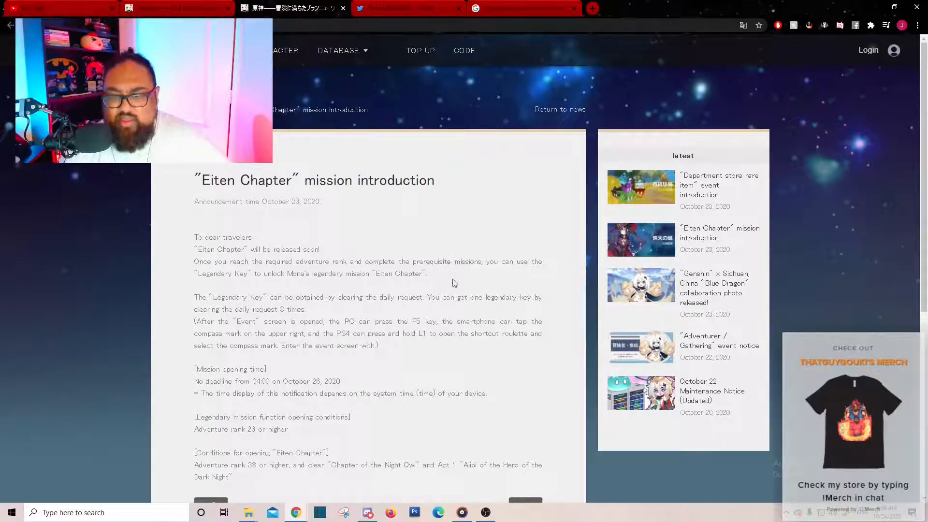
{"action": "scroll", "scroll_direction": "down", "scroll_amount": 3}
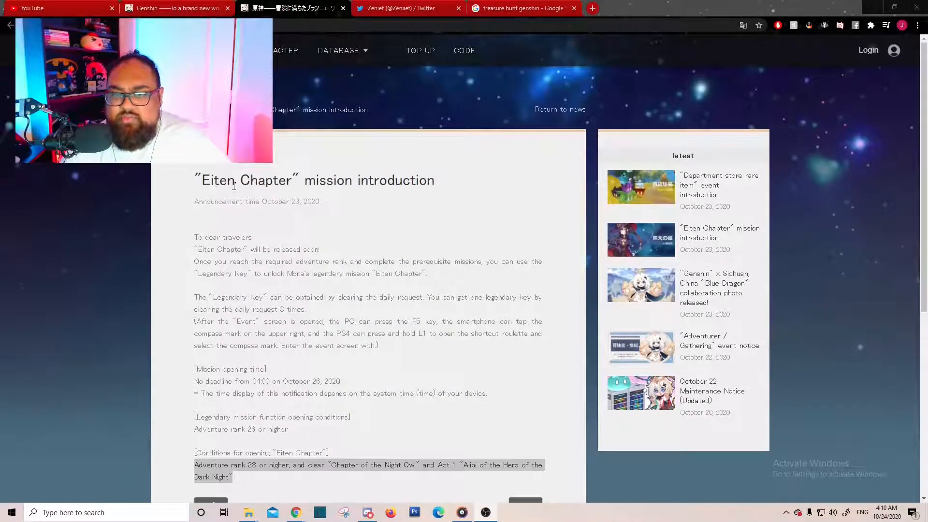
Step: Follow the Zeniet leaker account from its Twitter profile header
{"action": "left_click", "coordinate": [402, 8]}
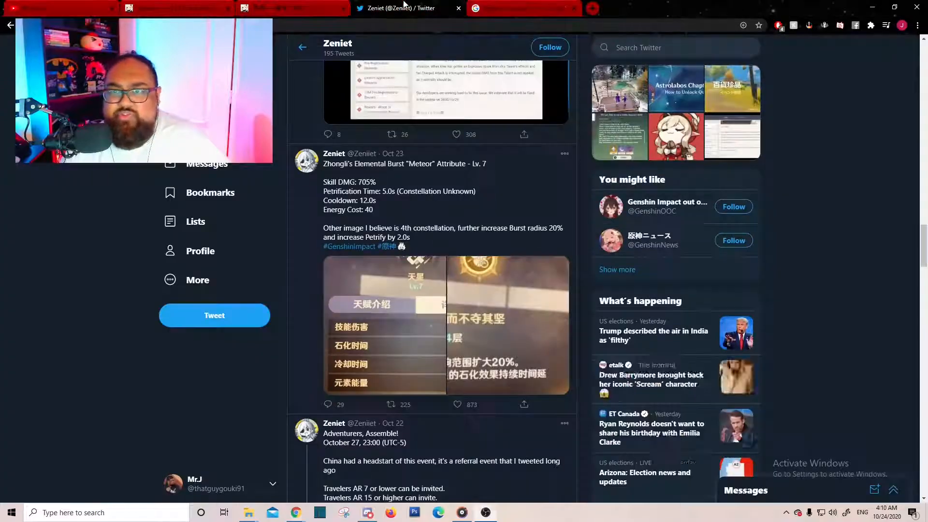
{"action": "scroll", "scroll_direction": "down", "scroll_amount": 3}
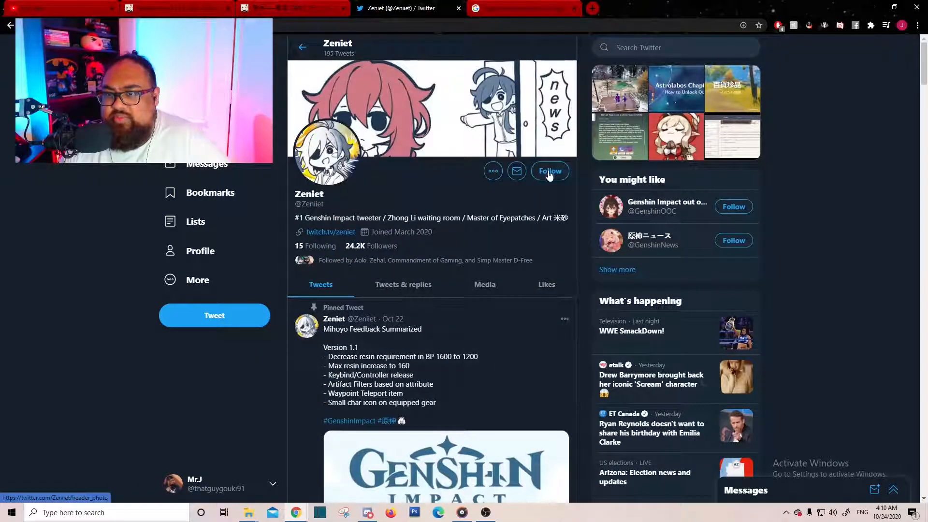
{"action": "left_click", "coordinate": [549, 170]}
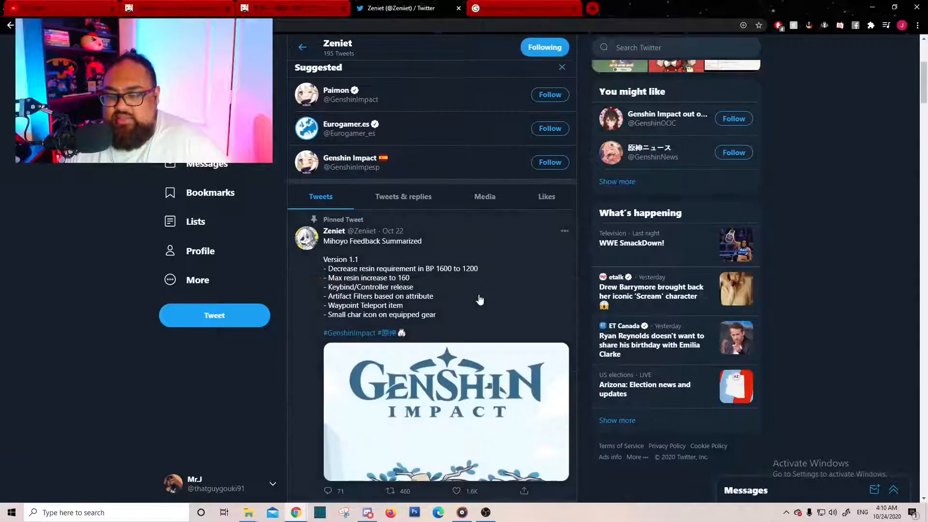
Step: Read down the pinned tweet and feed to the Astrolabos Chapter tweet about Mona's AR38 unlock
{"action": "scroll", "scroll_direction": "down", "scroll_amount": 3}
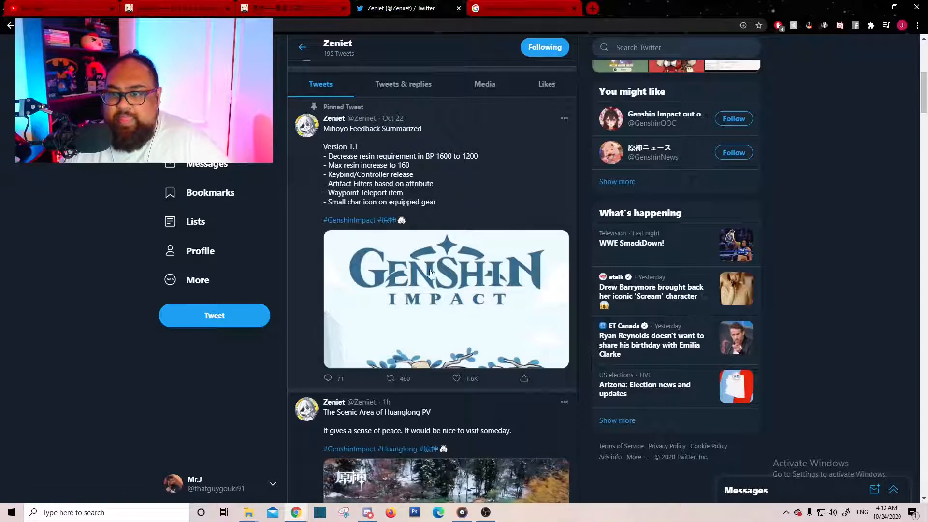
{"action": "scroll", "scroll_direction": "down", "scroll_amount": 3}
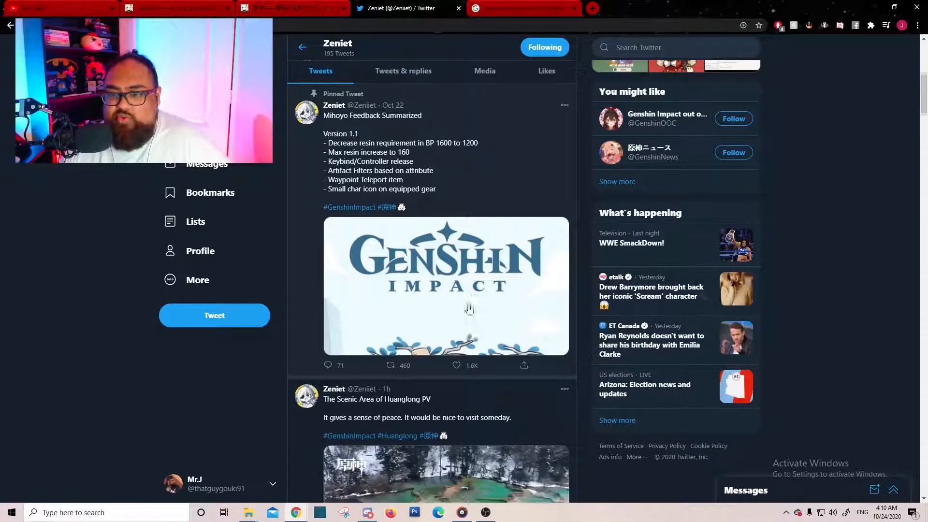
{"action": "scroll", "scroll_direction": "down", "scroll_amount": 3}
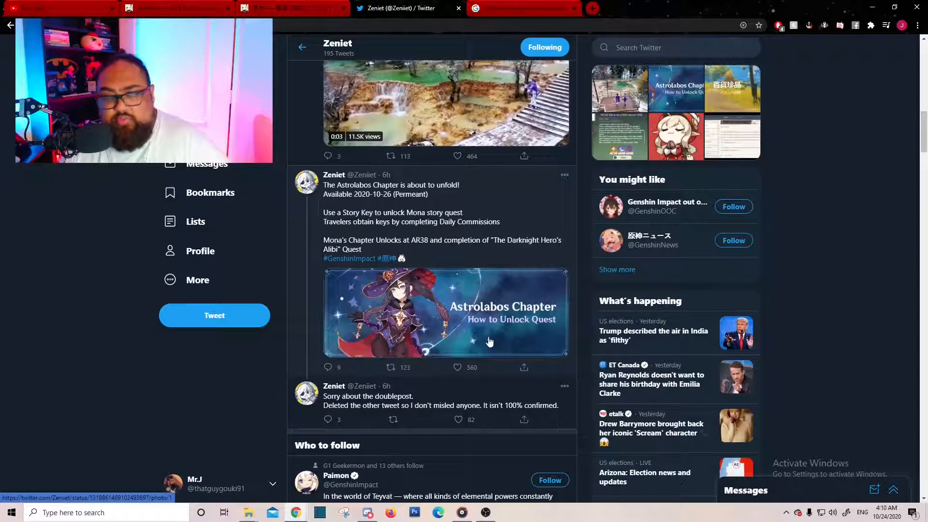
{"action": "mouse_move", "coordinate": [443, 348]}
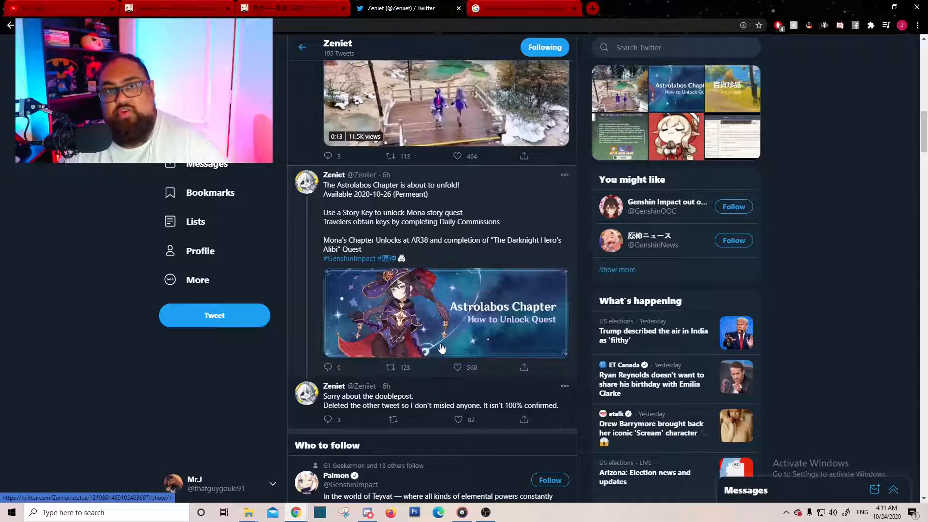
{"action": "scroll", "scroll_direction": "down", "scroll_amount": 3}
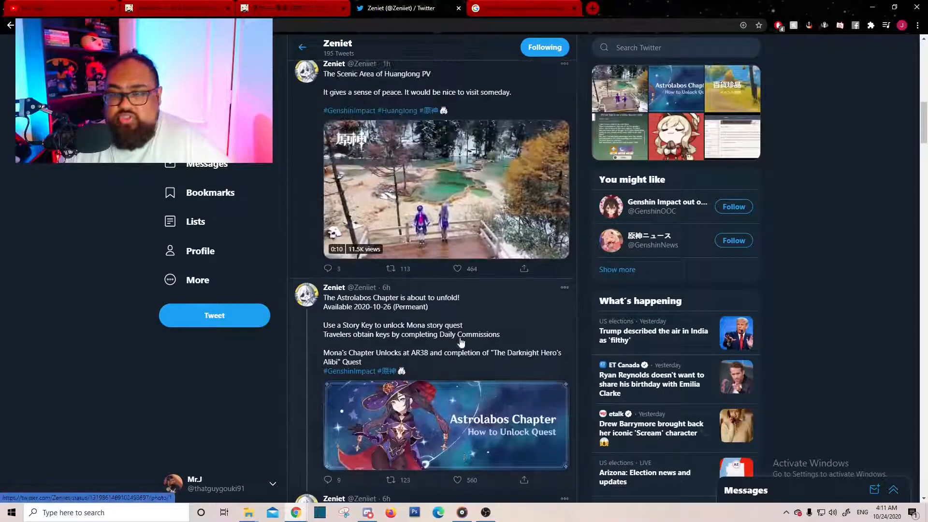
{"action": "scroll", "scroll_direction": "down", "scroll_amount": 3}
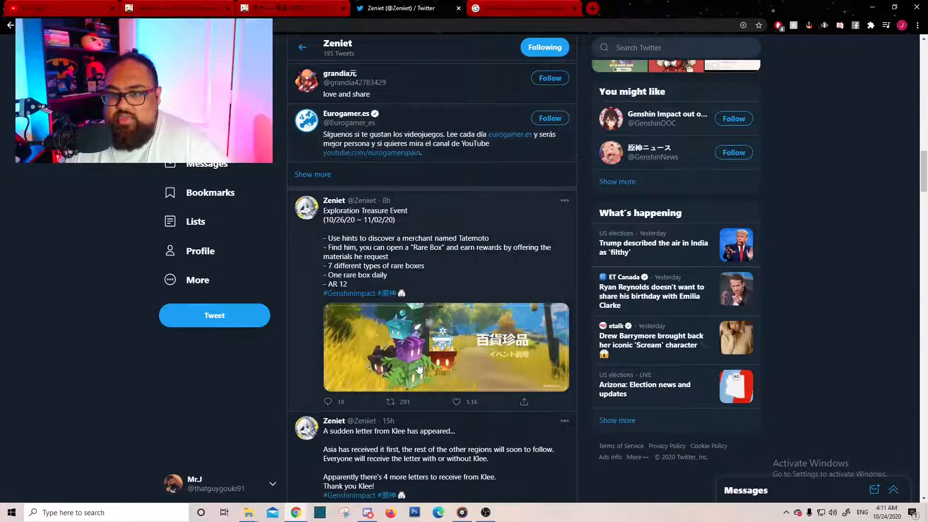
{"action": "mouse_move", "coordinate": [291, 226]}
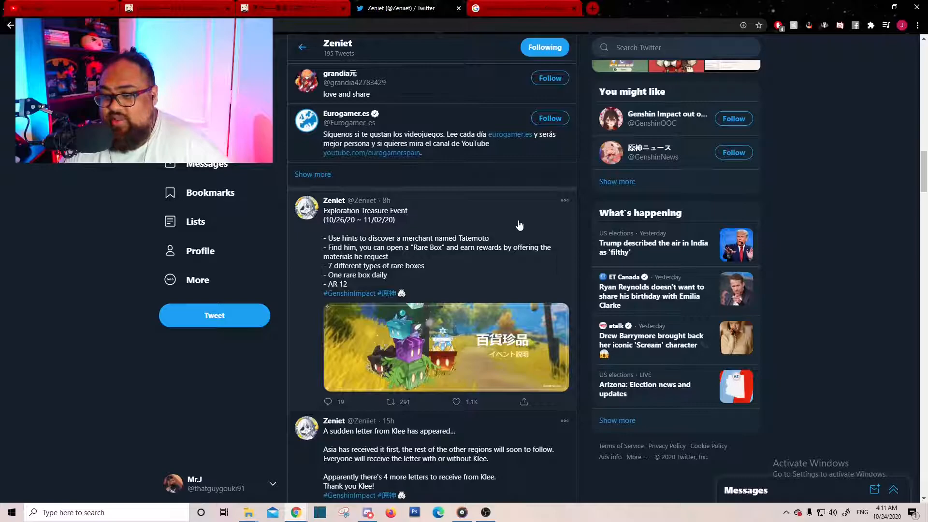
{"action": "mouse_move", "coordinate": [514, 218]}
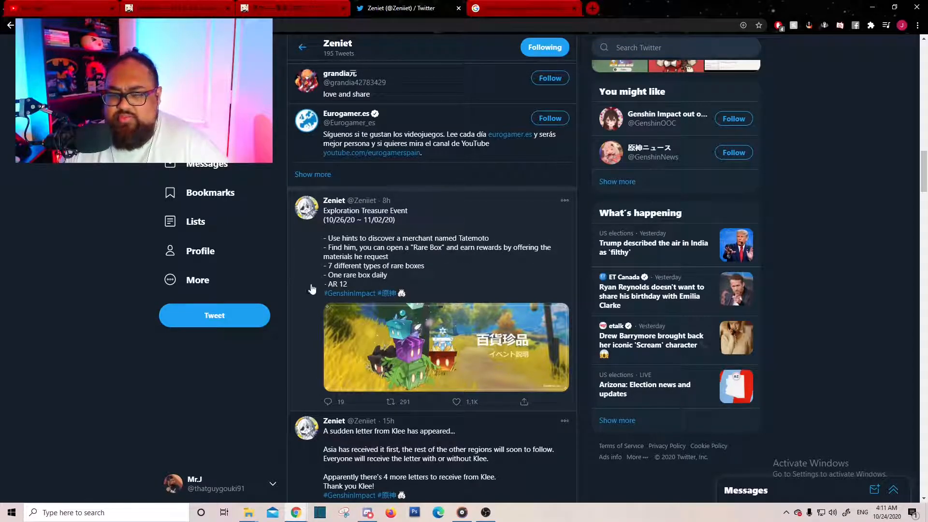
{"action": "mouse_move", "coordinate": [404, 350]}
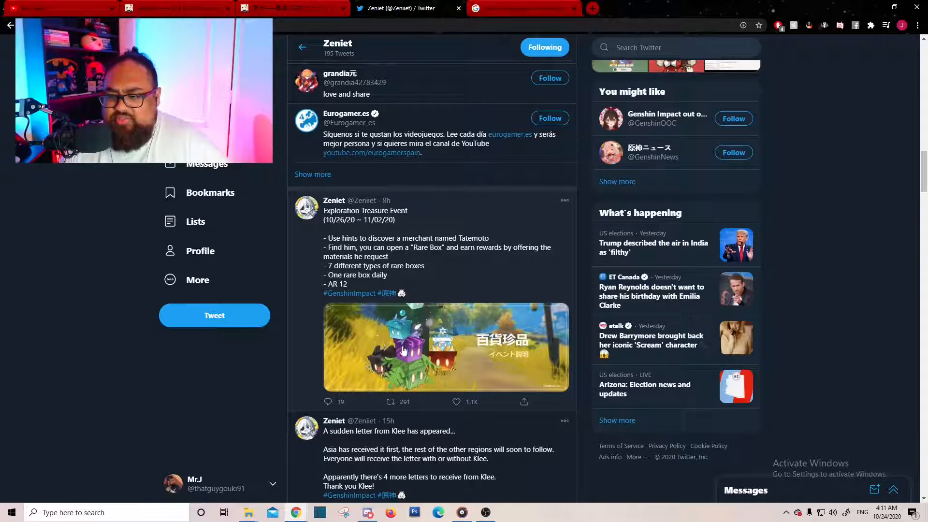
{"action": "left_click", "coordinate": [404, 346]}
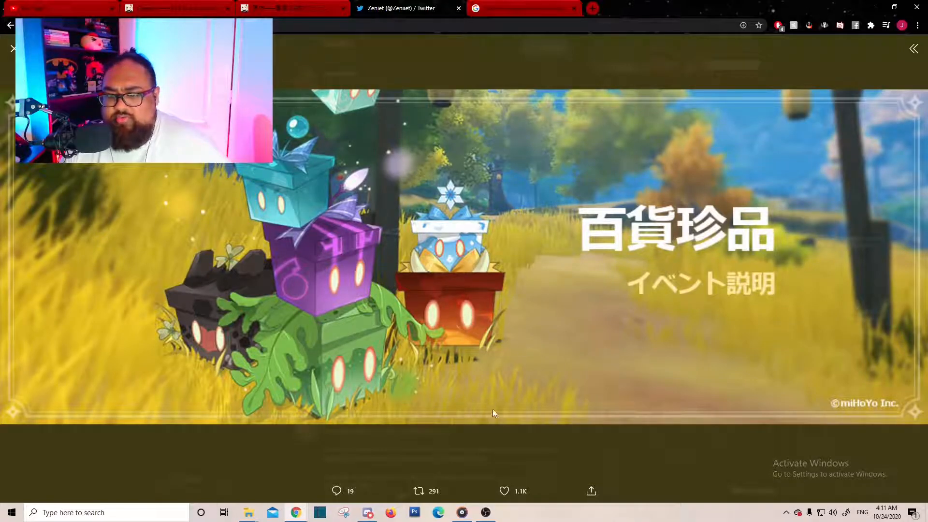
{"action": "mouse_move", "coordinate": [334, 271]}
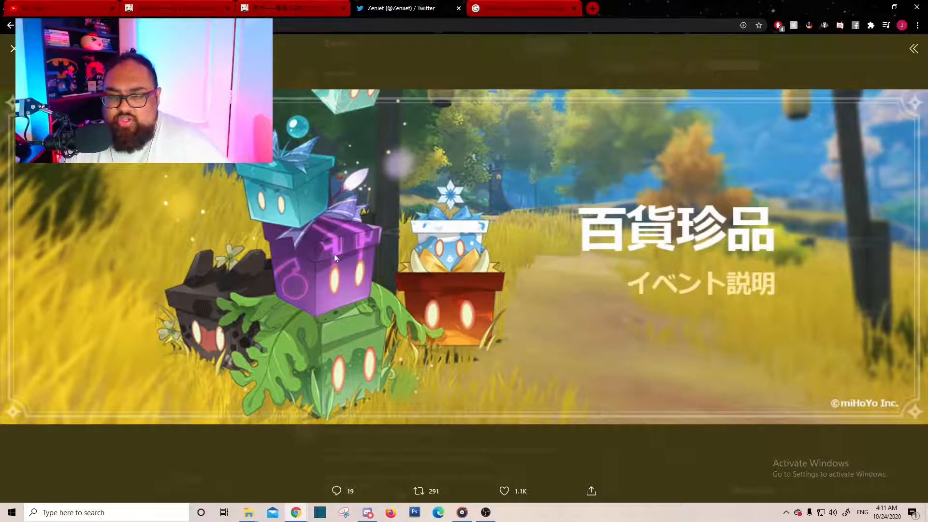
{"action": "mouse_move", "coordinate": [915, 48]}
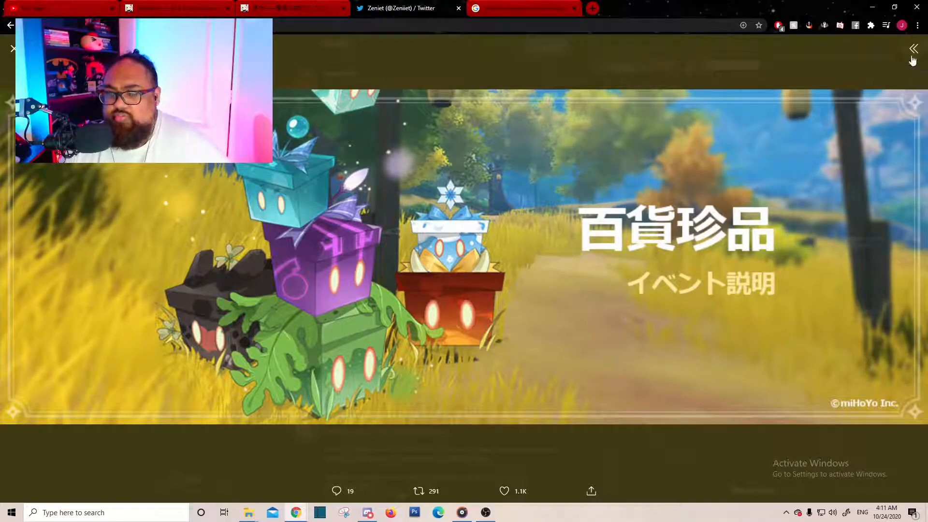
{"action": "left_click", "coordinate": [924, 49]}
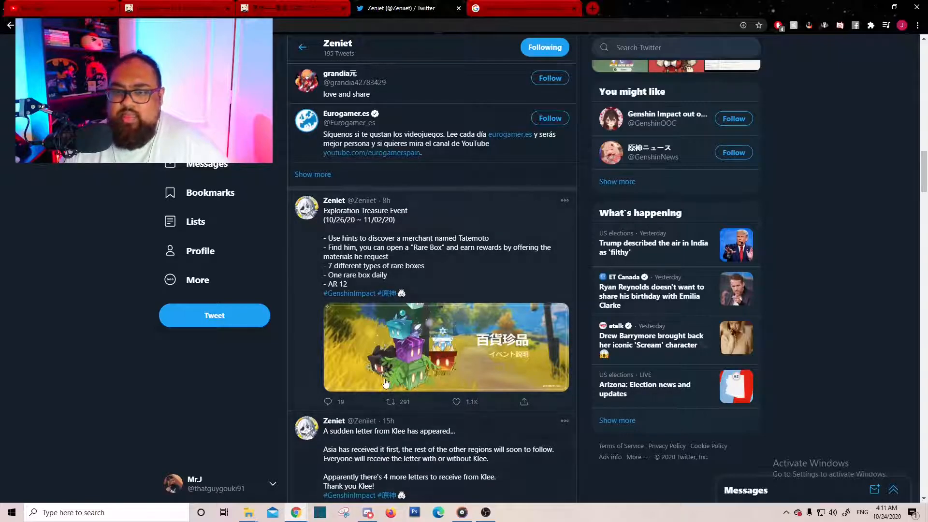
{"action": "scroll", "scroll_direction": "down", "scroll_amount": 3}
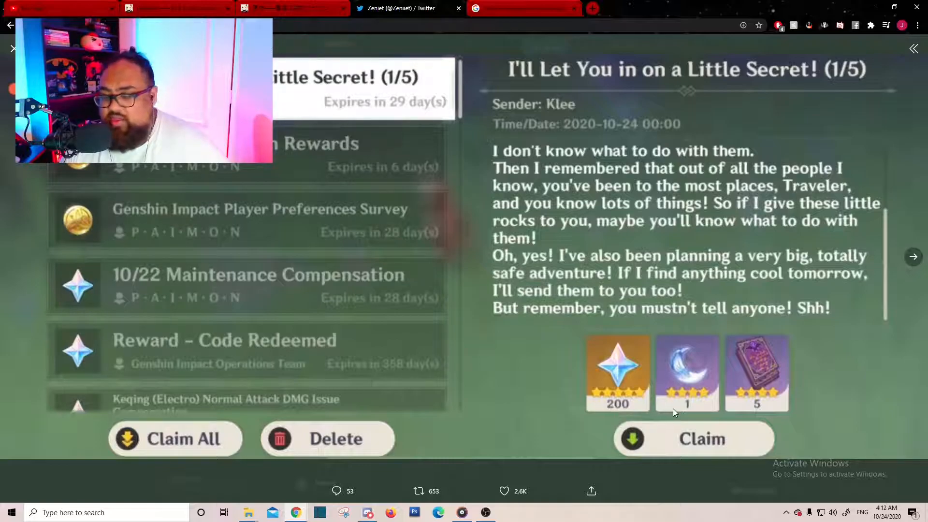
{"action": "mouse_move", "coordinate": [694, 409]}
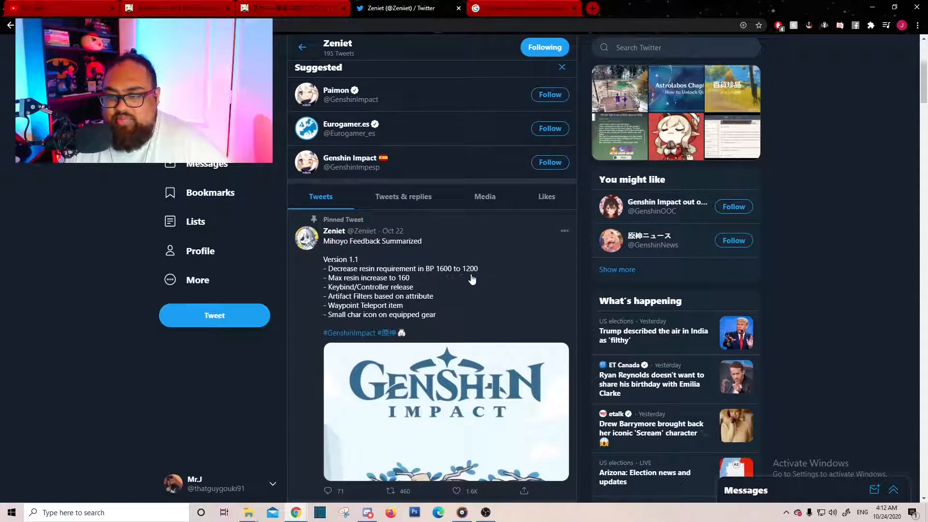
{"action": "mouse_move", "coordinate": [491, 288]}
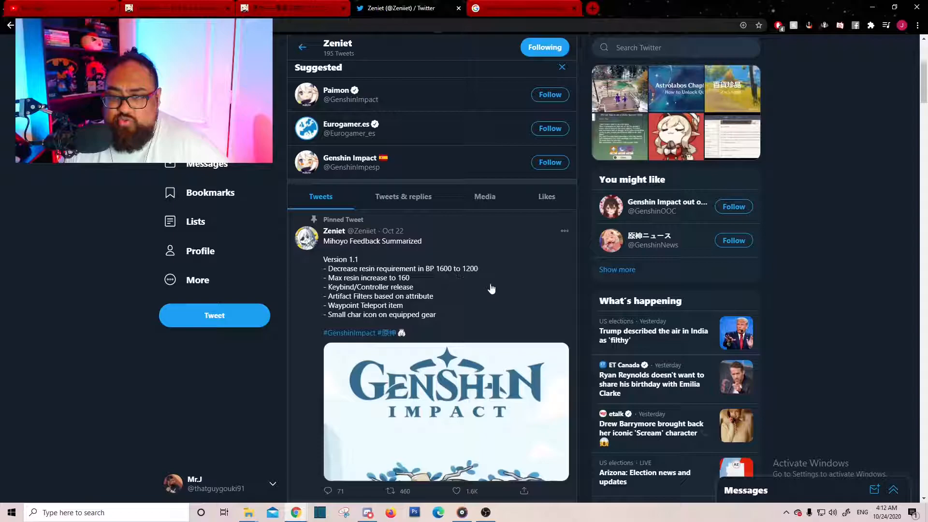
{"action": "mouse_move", "coordinate": [443, 291]}
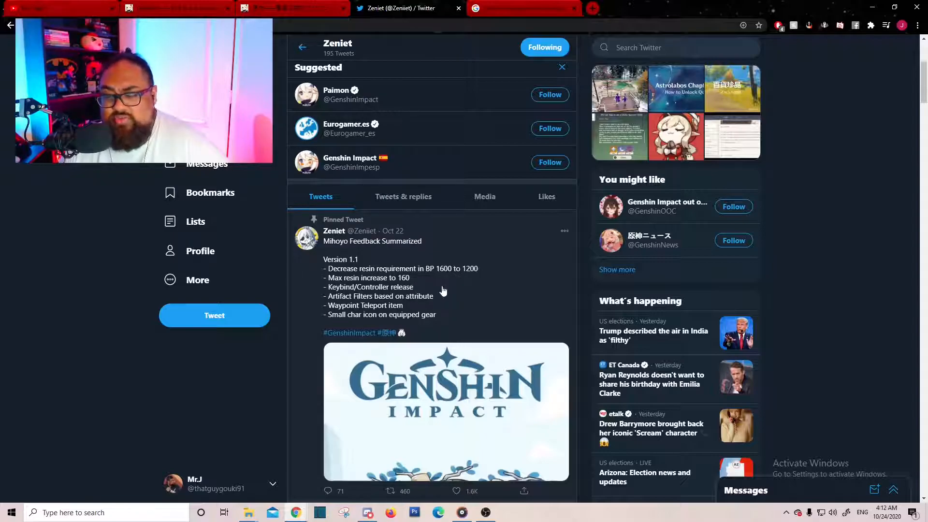
{"action": "mouse_move", "coordinate": [415, 296]}
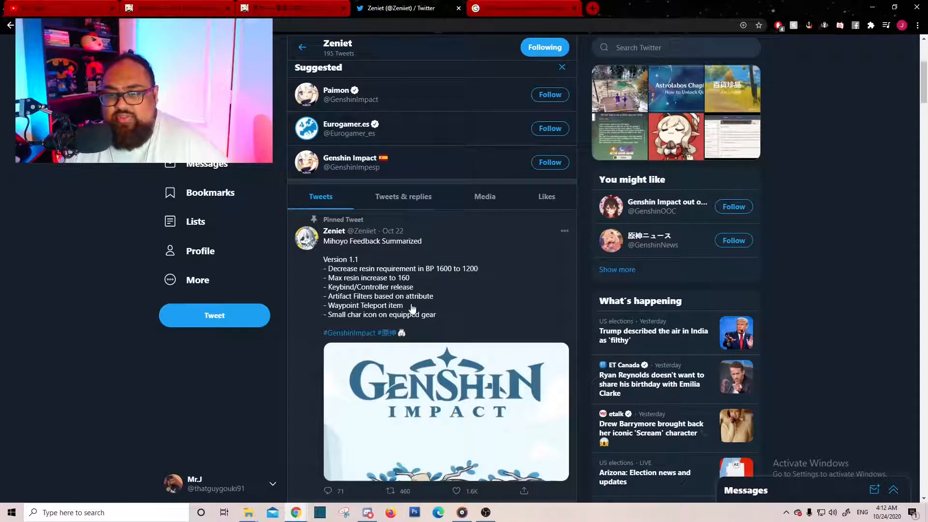
{"action": "mouse_move", "coordinate": [381, 311]}
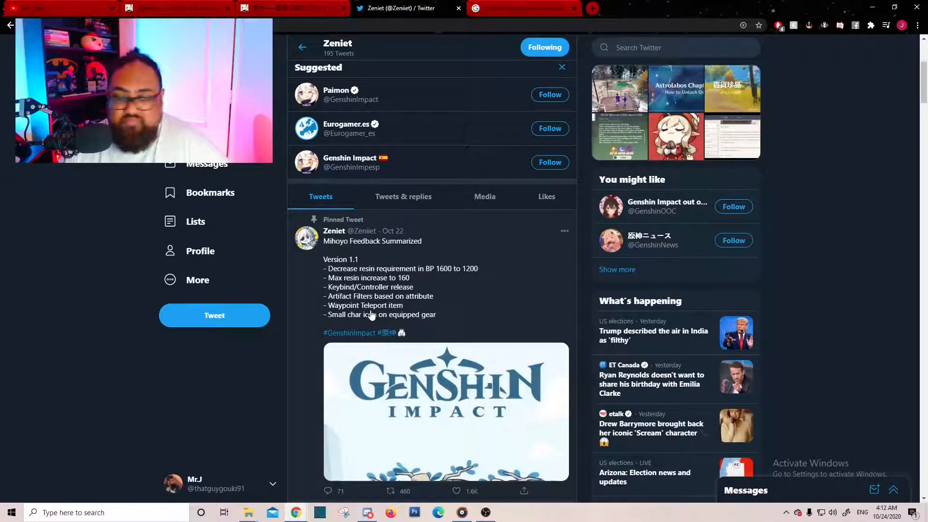
{"action": "mouse_move", "coordinate": [406, 323]}
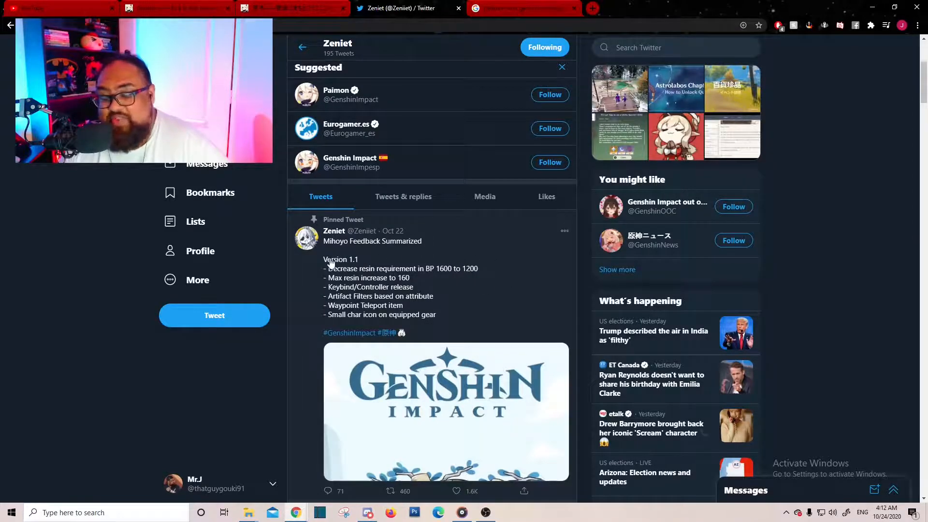
{"action": "mouse_move", "coordinate": [354, 254]}
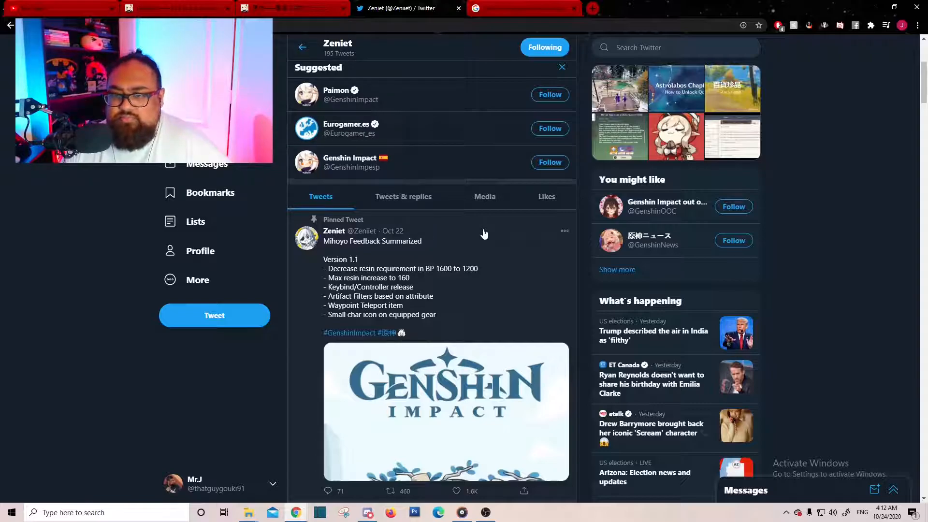
{"action": "scroll", "scroll_direction": "down", "scroll_amount": 3}
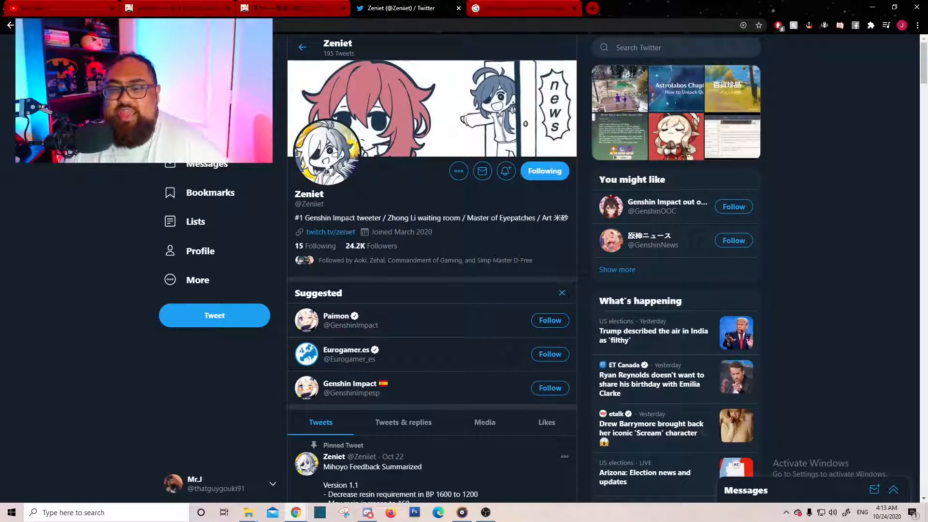
{"action": "mouse_move", "coordinate": [491, 263]}
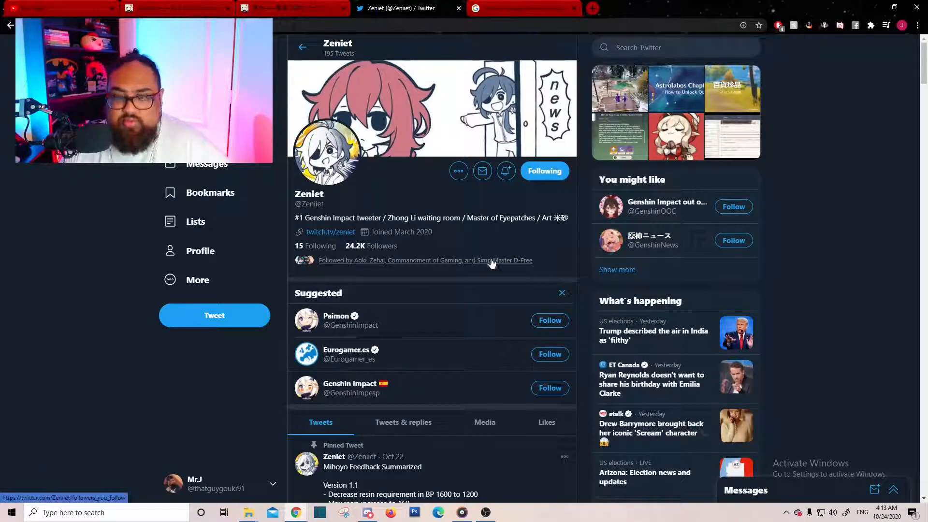
{"action": "mouse_move", "coordinate": [474, 288]}
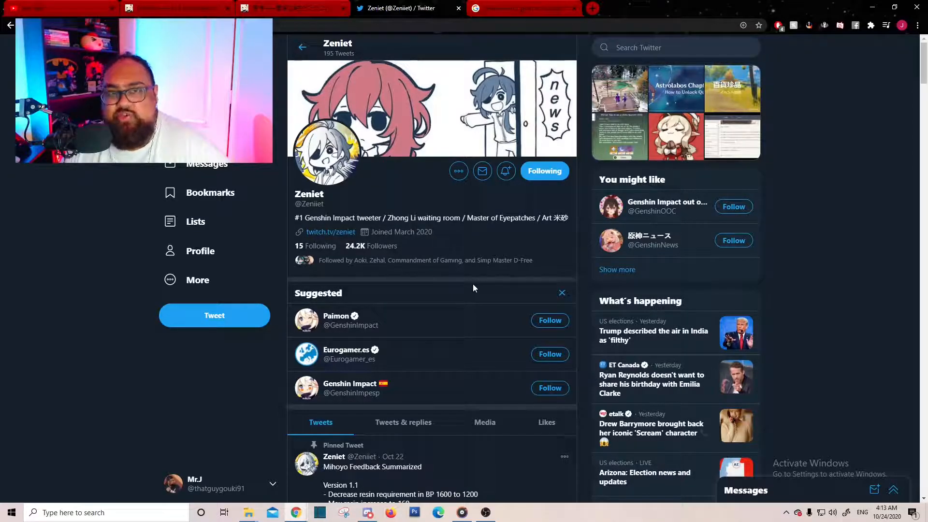
Step: Scroll past the profile header to the Huanglong video and Astrolabos Chapter tweets
{"action": "scroll", "scroll_direction": "down", "scroll_amount": 3}
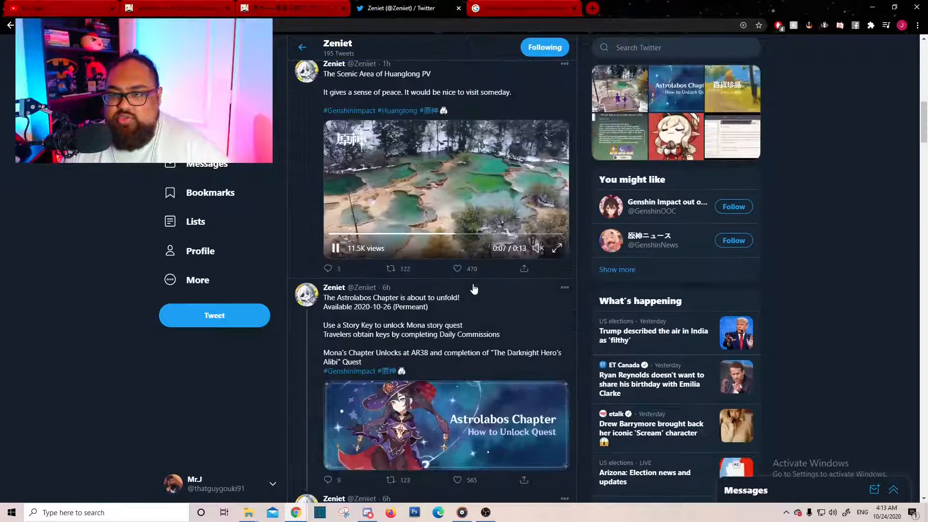
Step: Read down the feed past the Exploration Treasure Event post to Klee's Little Secret letter tweet
{"action": "scroll", "scroll_direction": "down", "scroll_amount": 3}
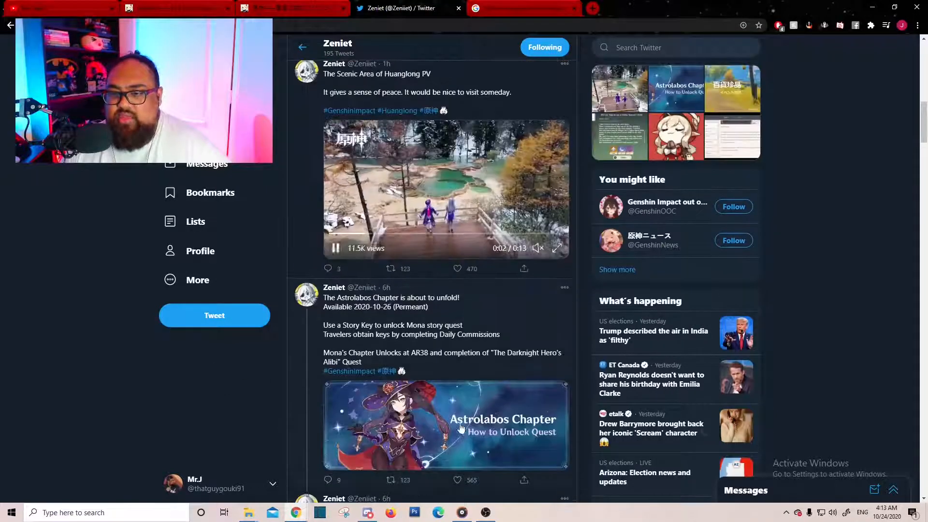
{"action": "scroll", "scroll_direction": "down", "scroll_amount": 3}
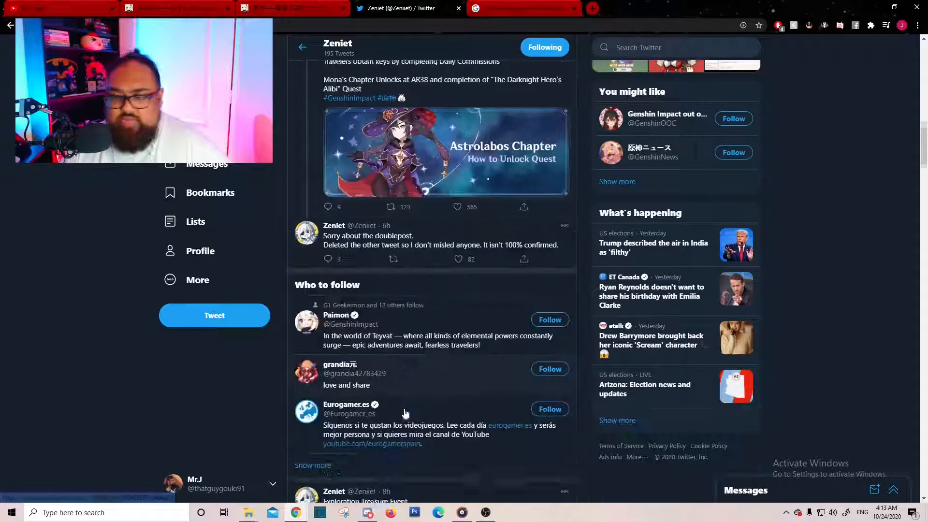
{"action": "scroll", "scroll_direction": "down", "scroll_amount": 3}
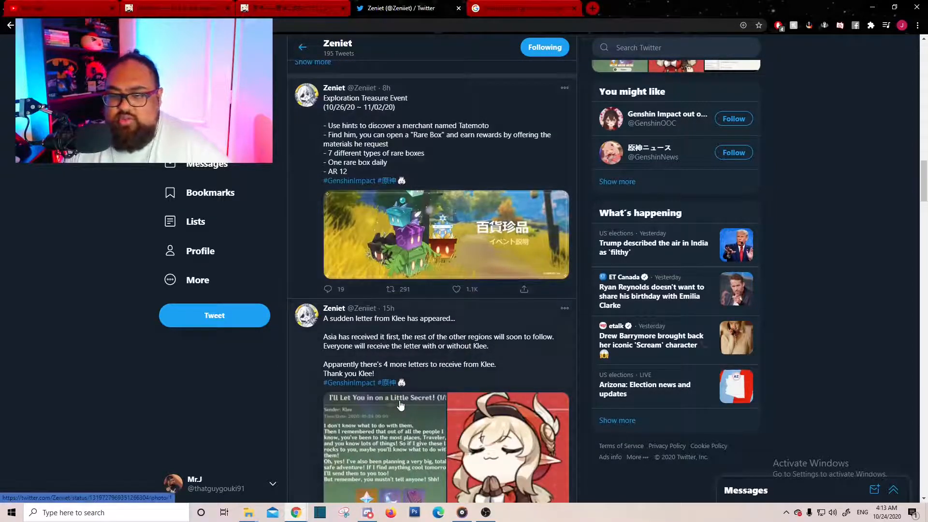
{"action": "scroll", "scroll_direction": "down", "scroll_amount": 3}
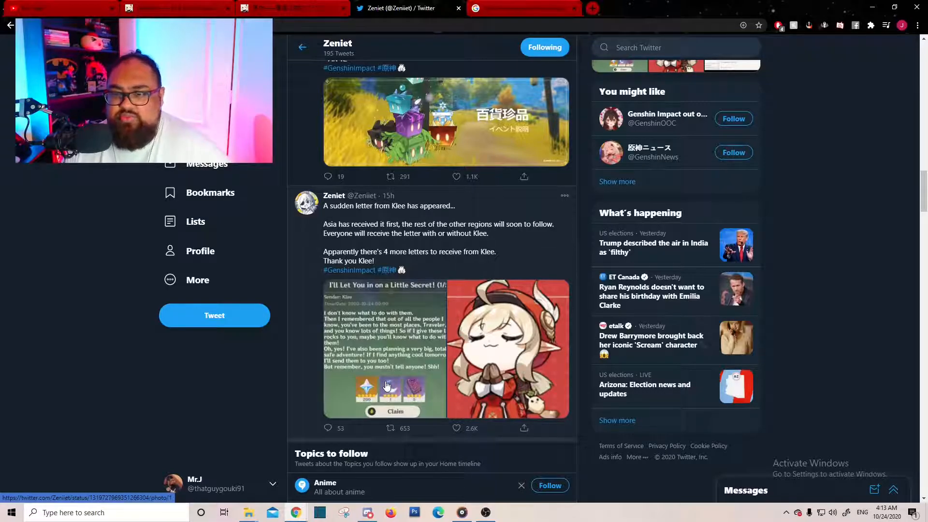
{"action": "mouse_move", "coordinate": [404, 373]}
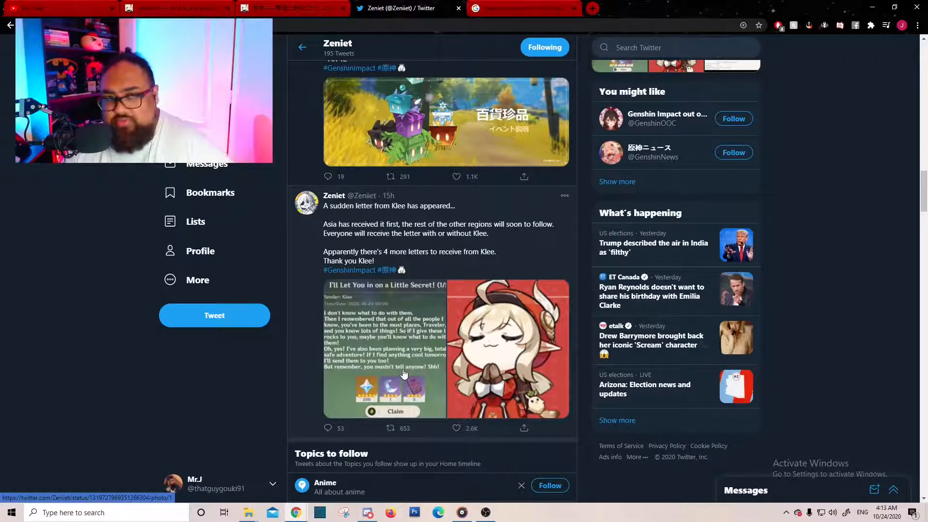
{"action": "mouse_move", "coordinate": [393, 369]}
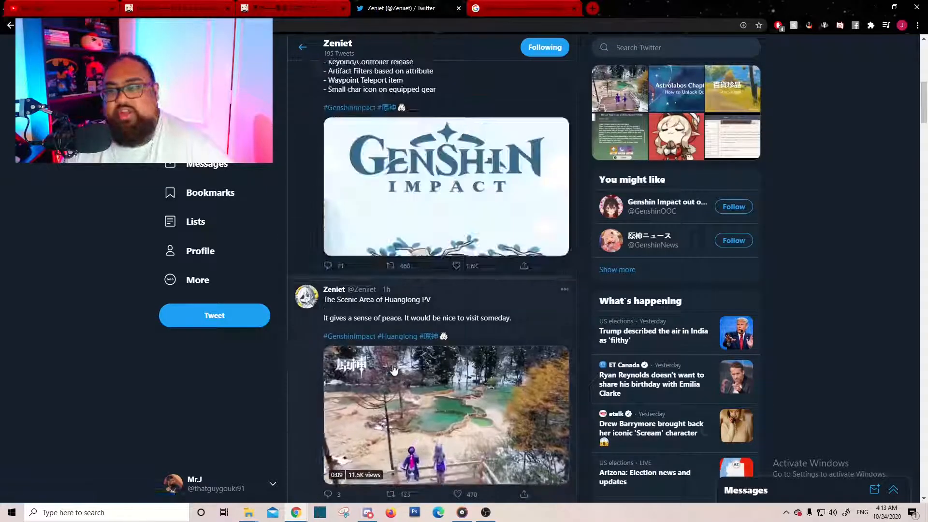
Step: Scroll back up to the pinned Version 1.1 miHoYo feedback summary tweet
{"action": "scroll", "scroll_direction": "up", "scroll_amount": 3}
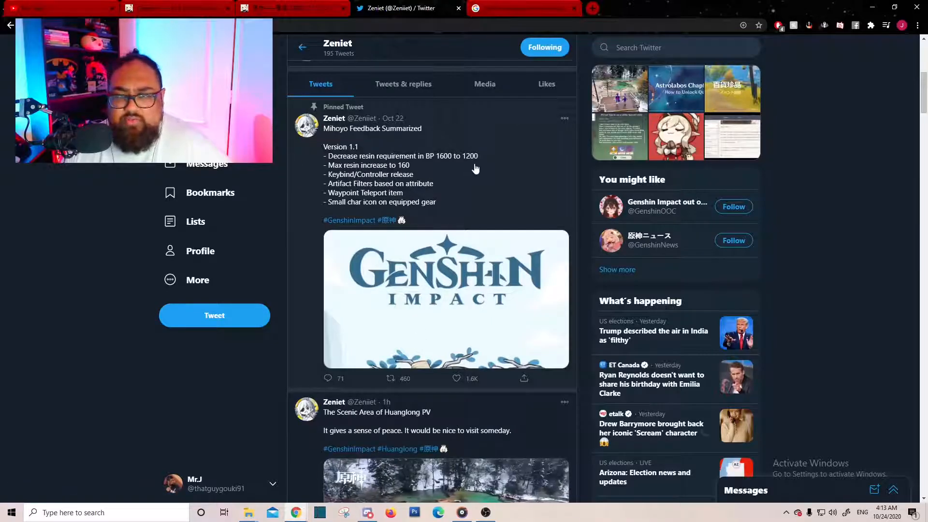
{"action": "mouse_move", "coordinate": [428, 173]}
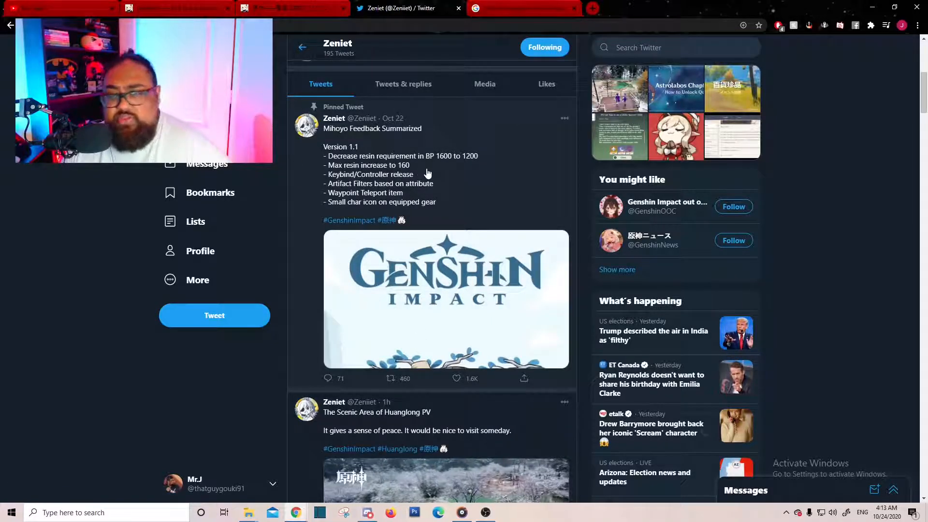